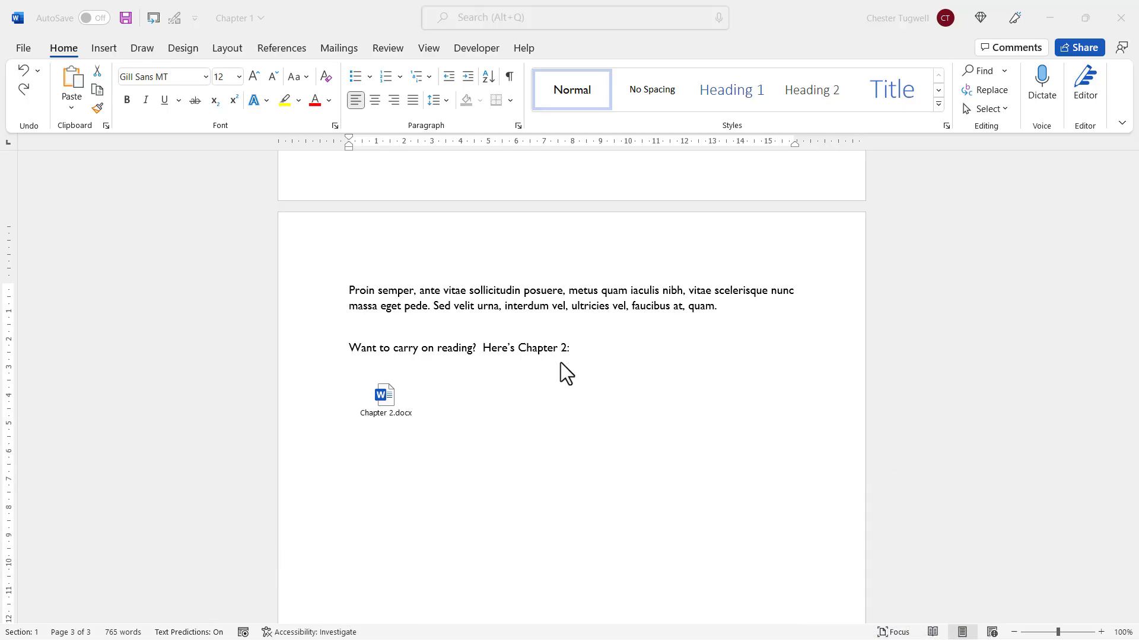
mouse_move(577, 370)
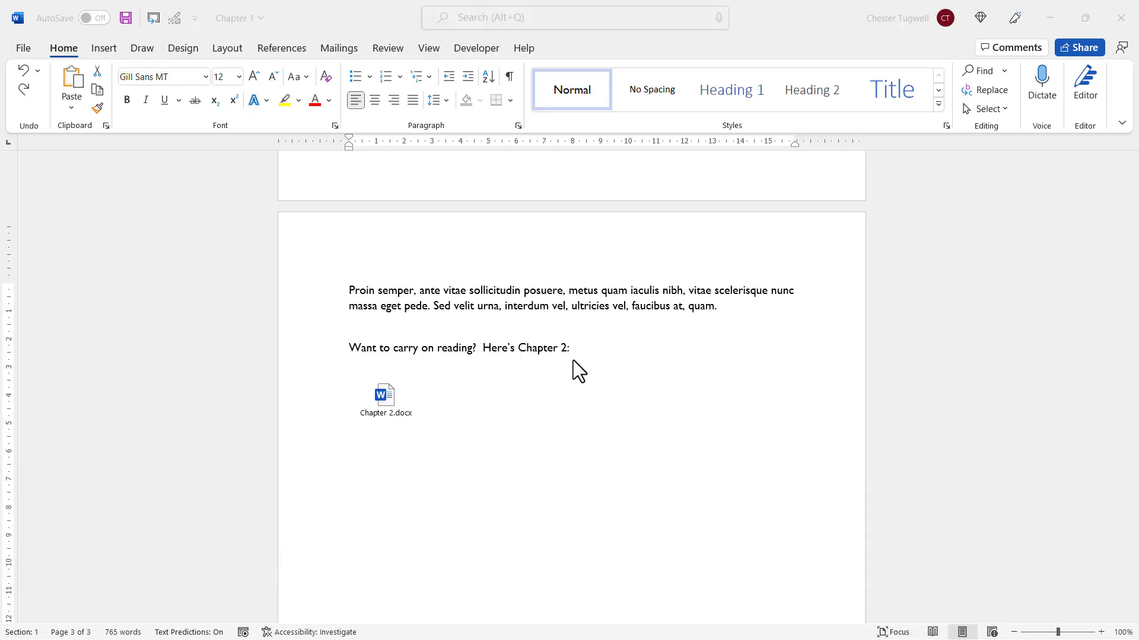
mouse_move(385, 399)
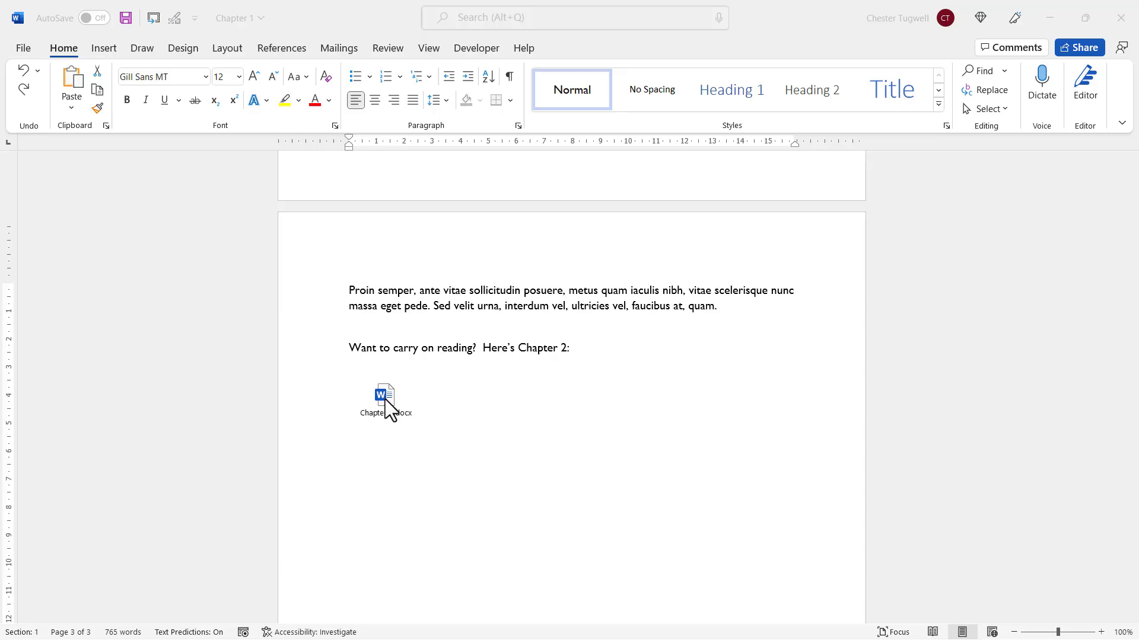
- Double-click the embedded Chapter 2.docx icon to test opening it
double_click(384, 397)
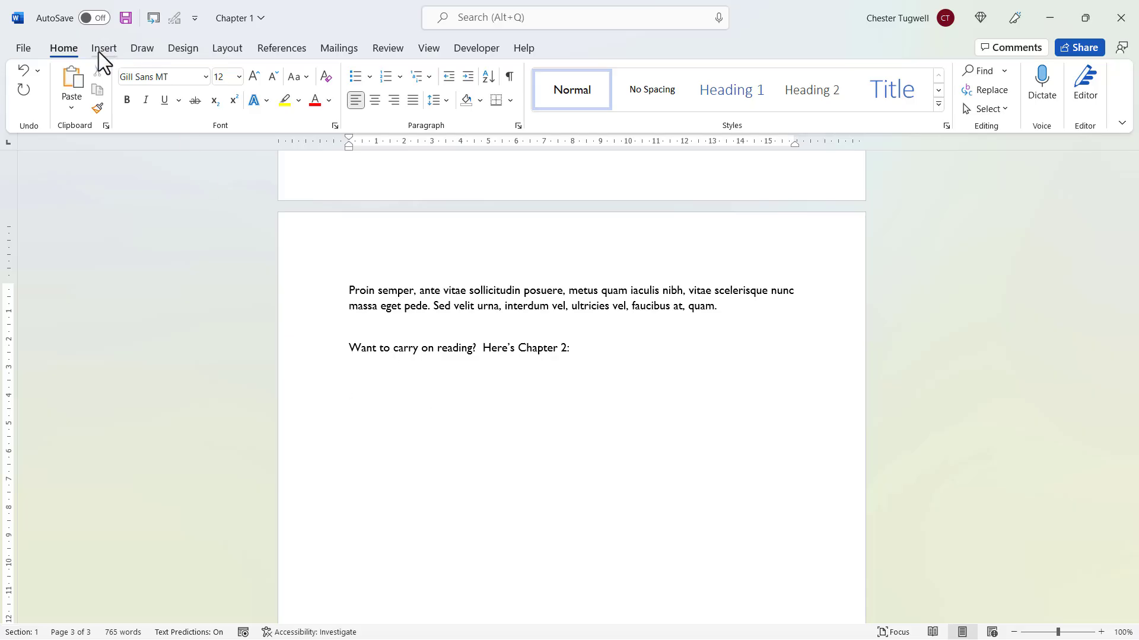
- Pick Chapter 2.docx as the existing file in the Object dialog's Create from File
click(104, 48)
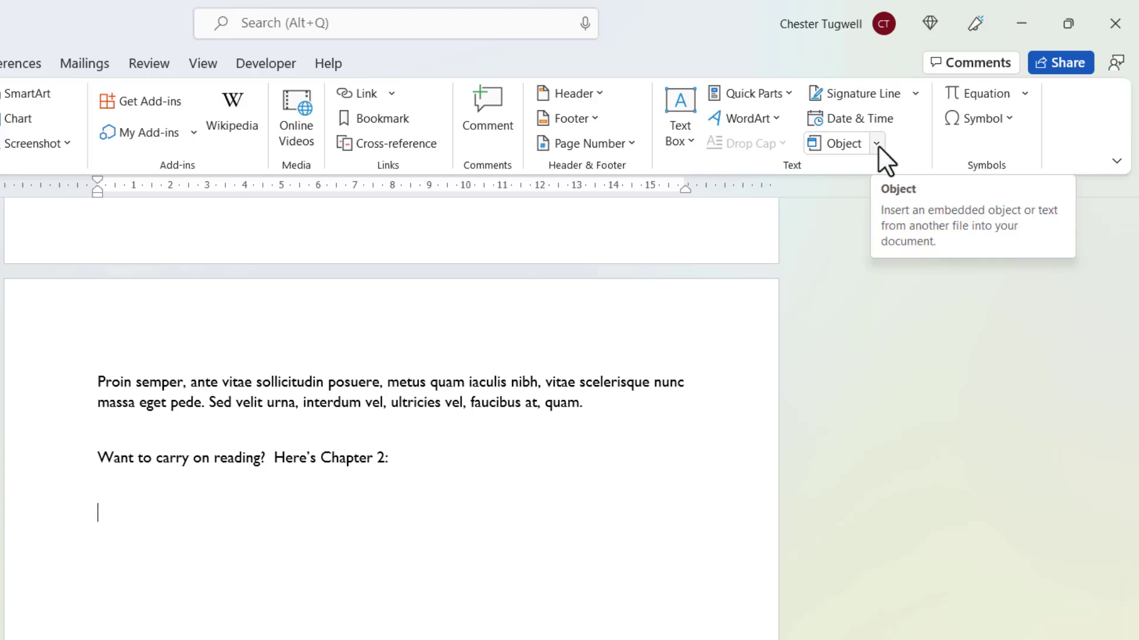
click(837, 142)
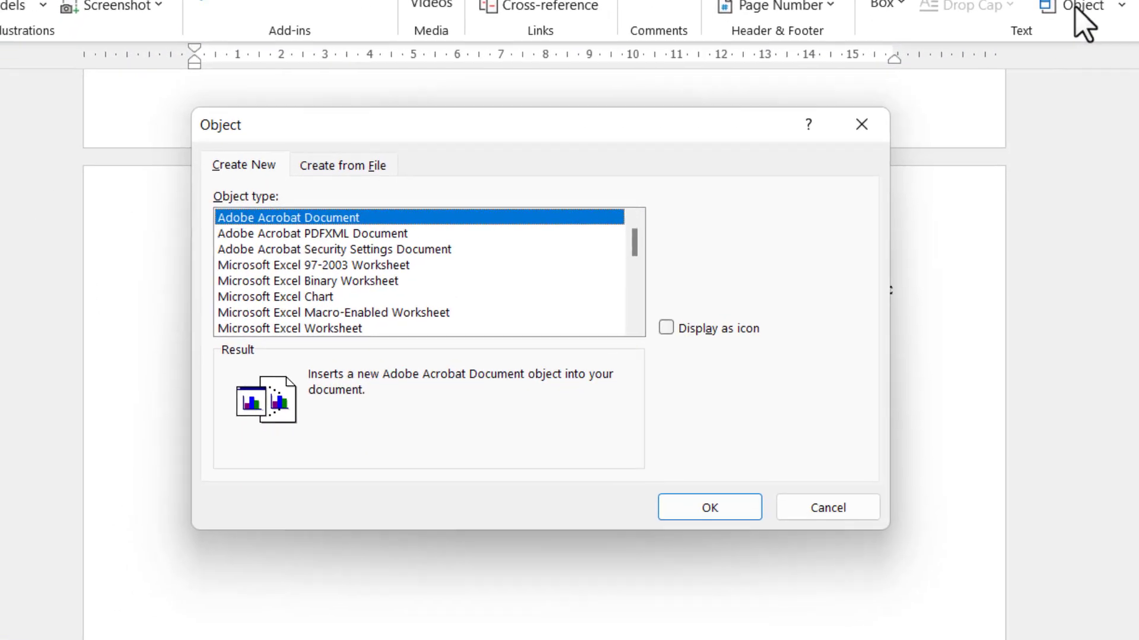
click(343, 165)
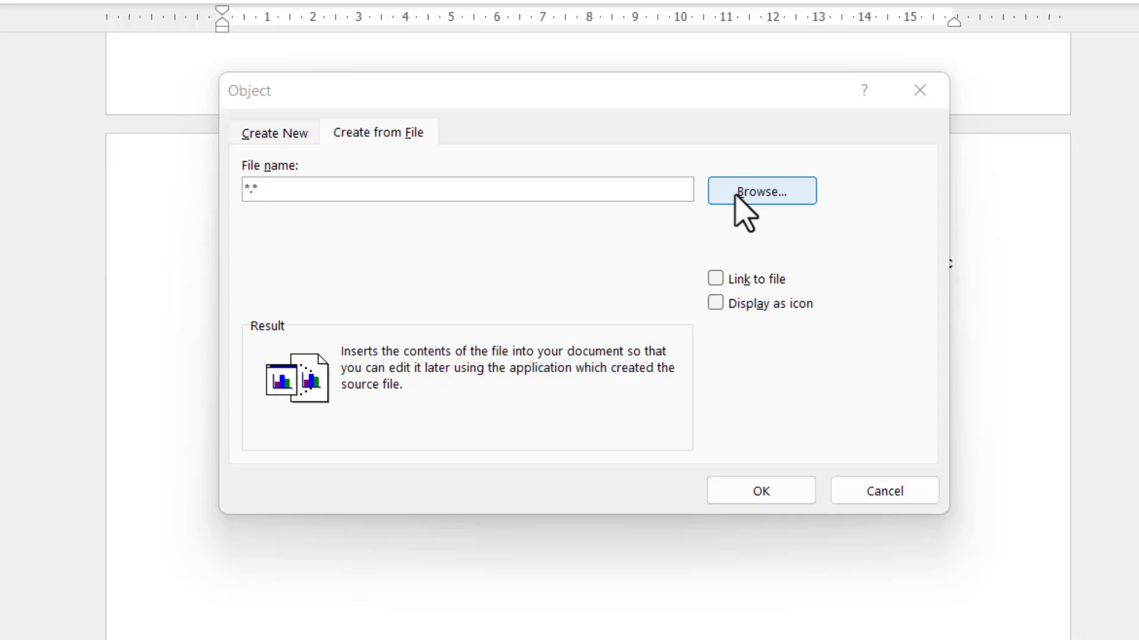
click(760, 191)
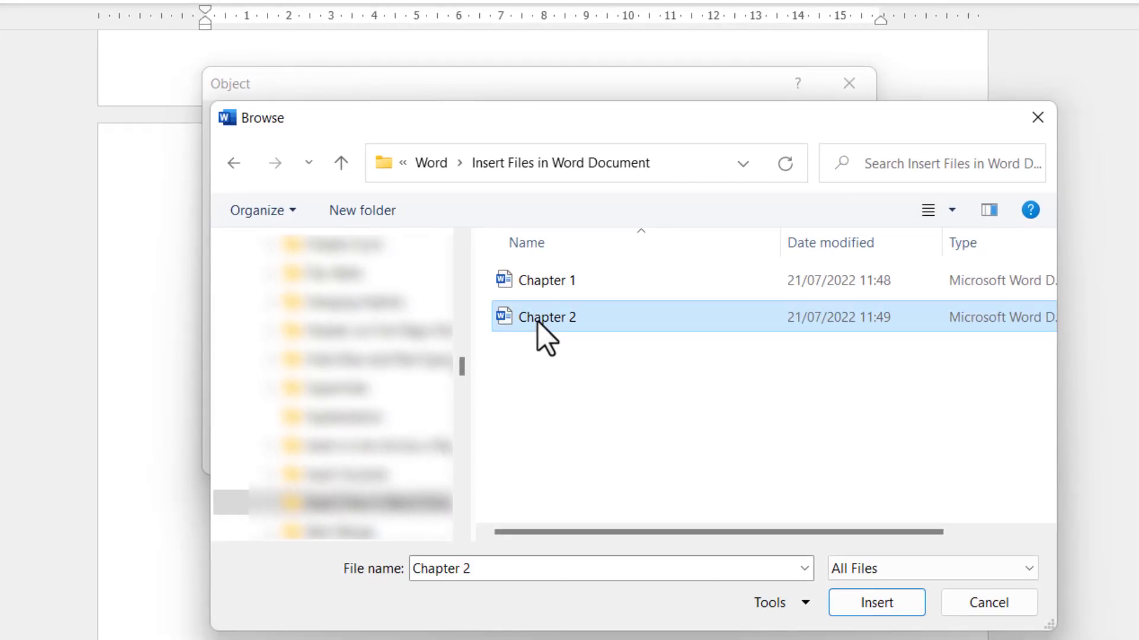
click(875, 602)
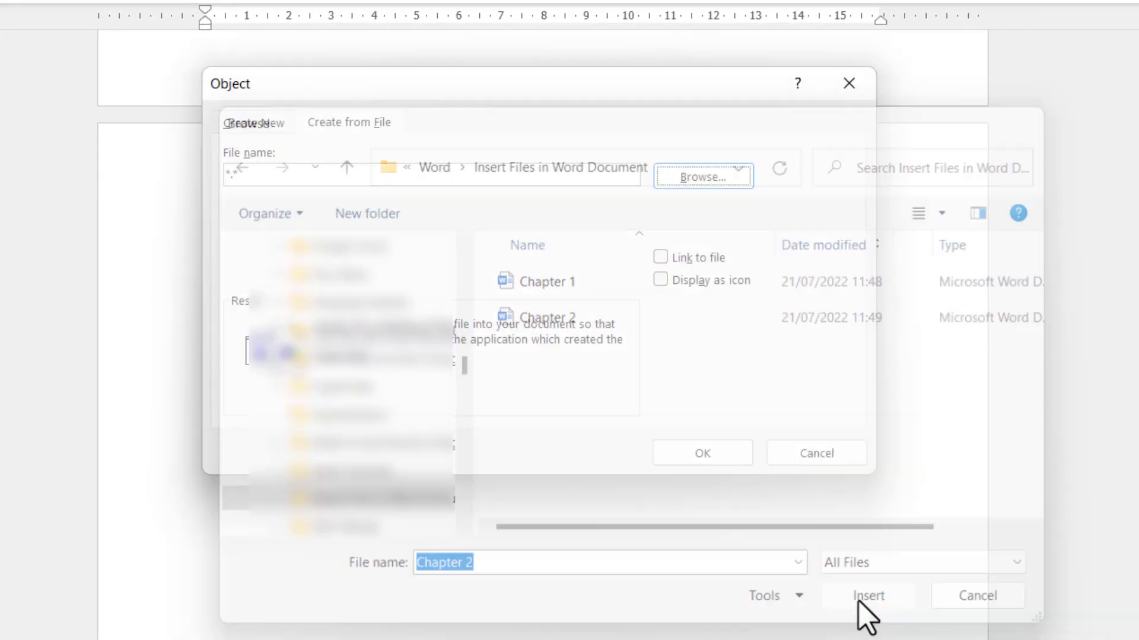
click(867, 595)
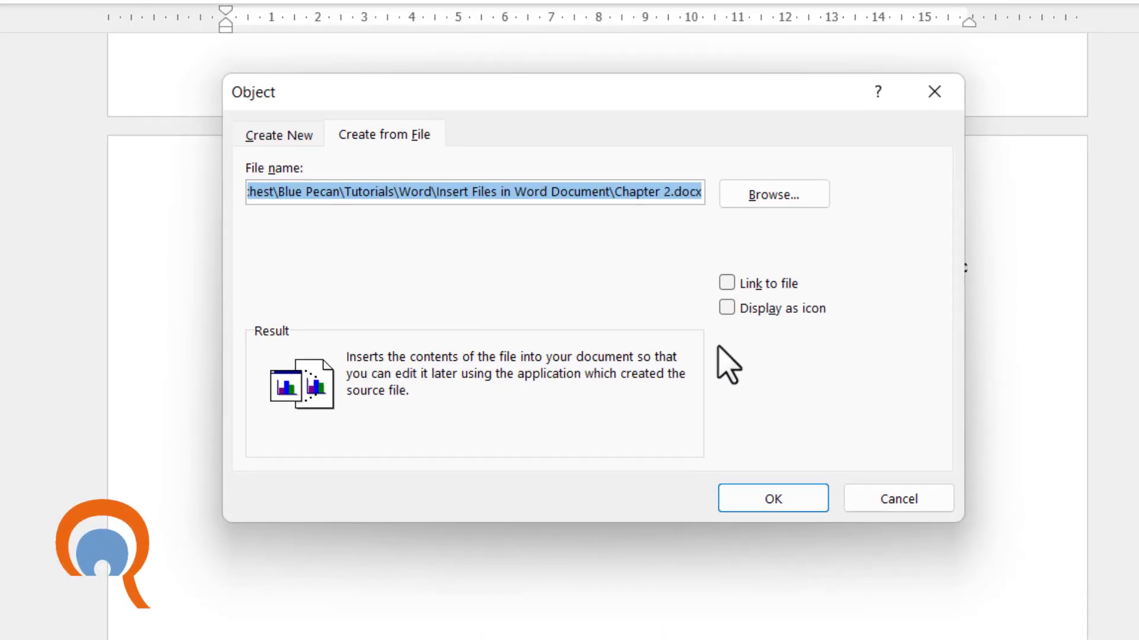
- Tick Display as icon and Link to file for Chapter 2.docx
click(726, 308)
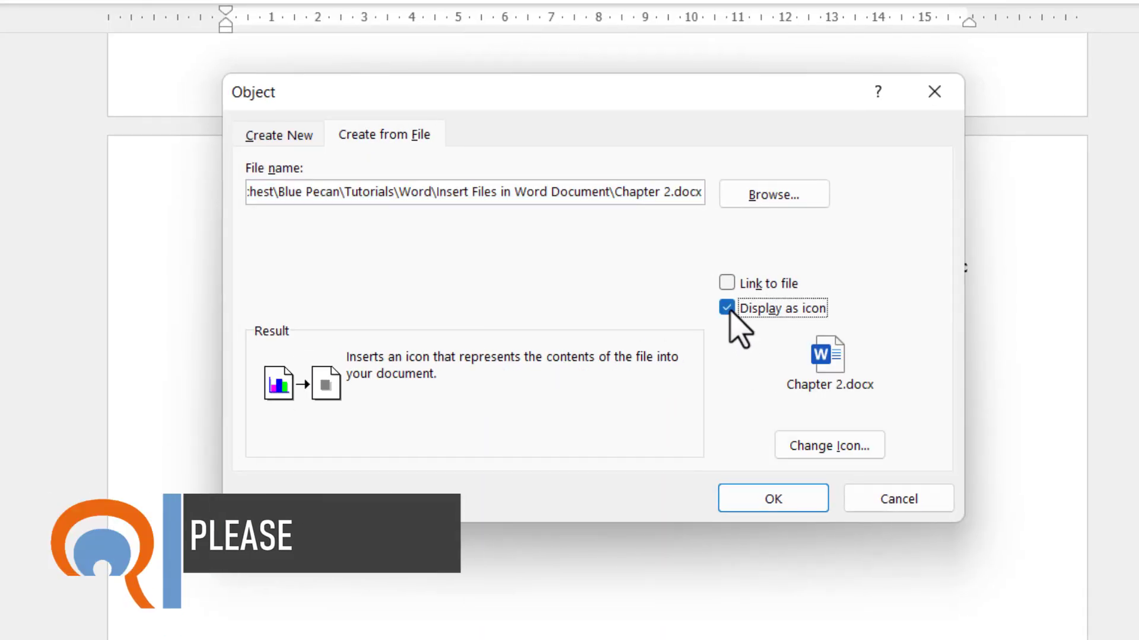
click(726, 308)
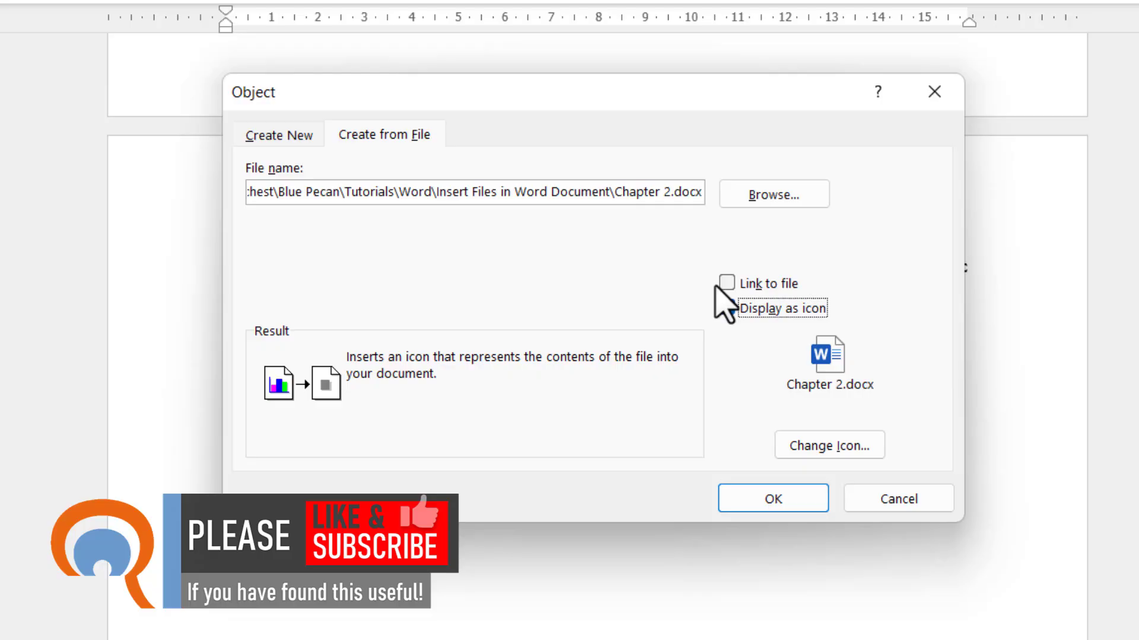
click(726, 308)
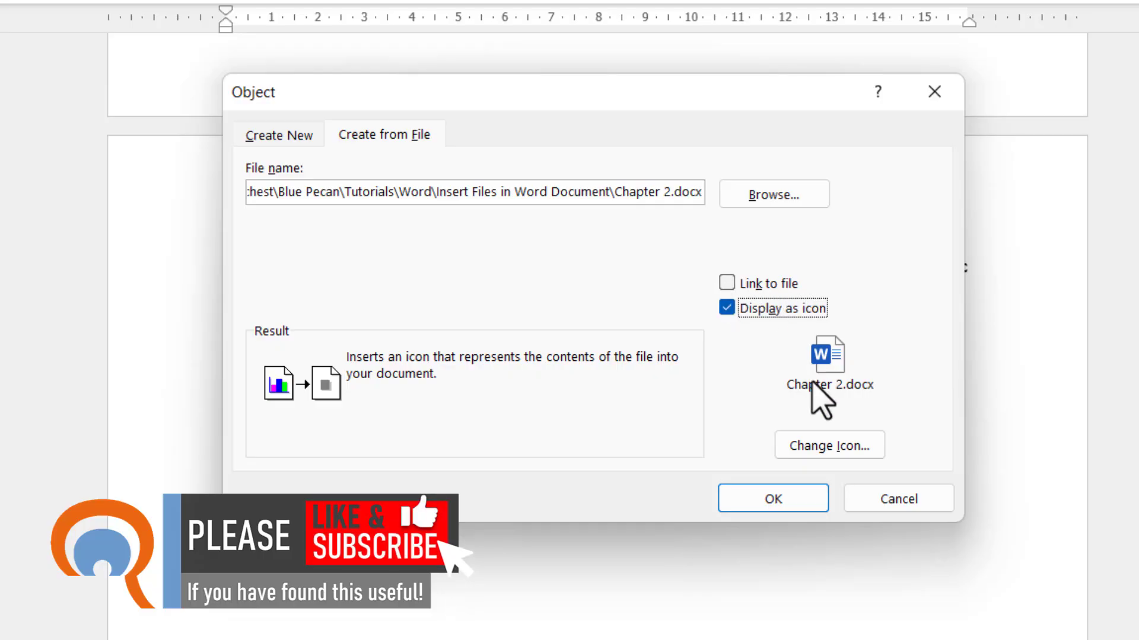
mouse_move(724, 383)
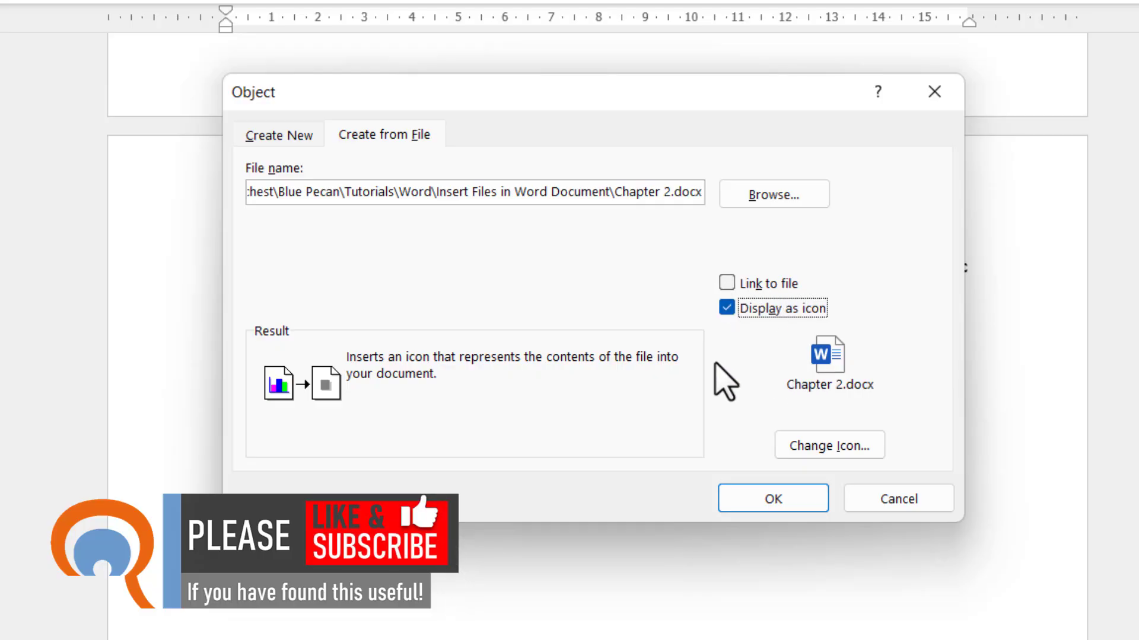
mouse_move(739, 308)
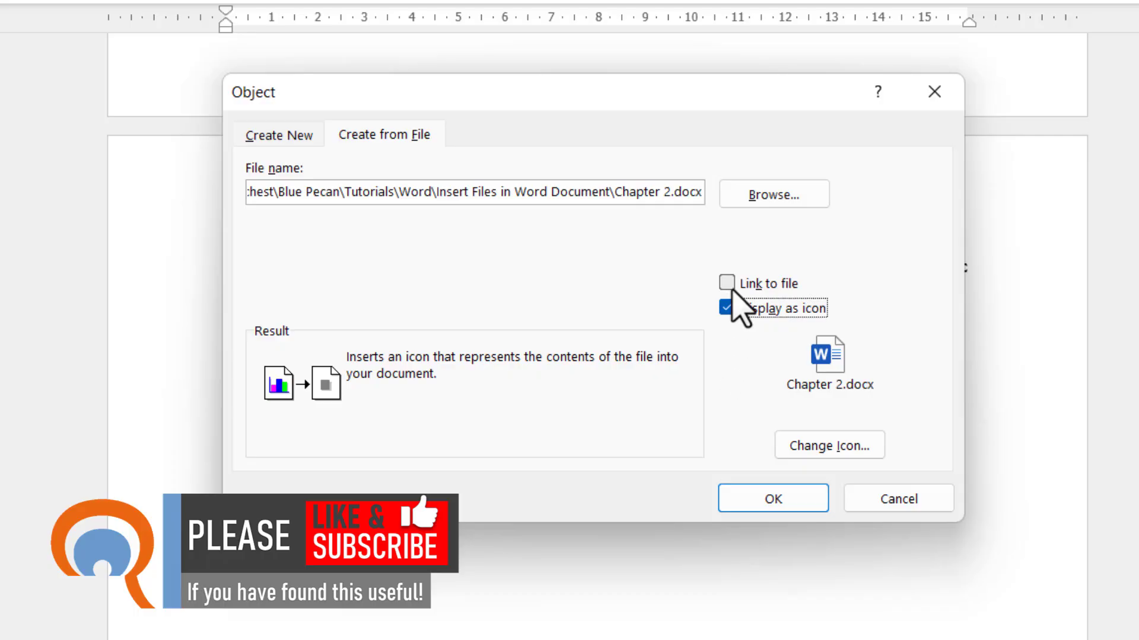
mouse_move(605, 417)
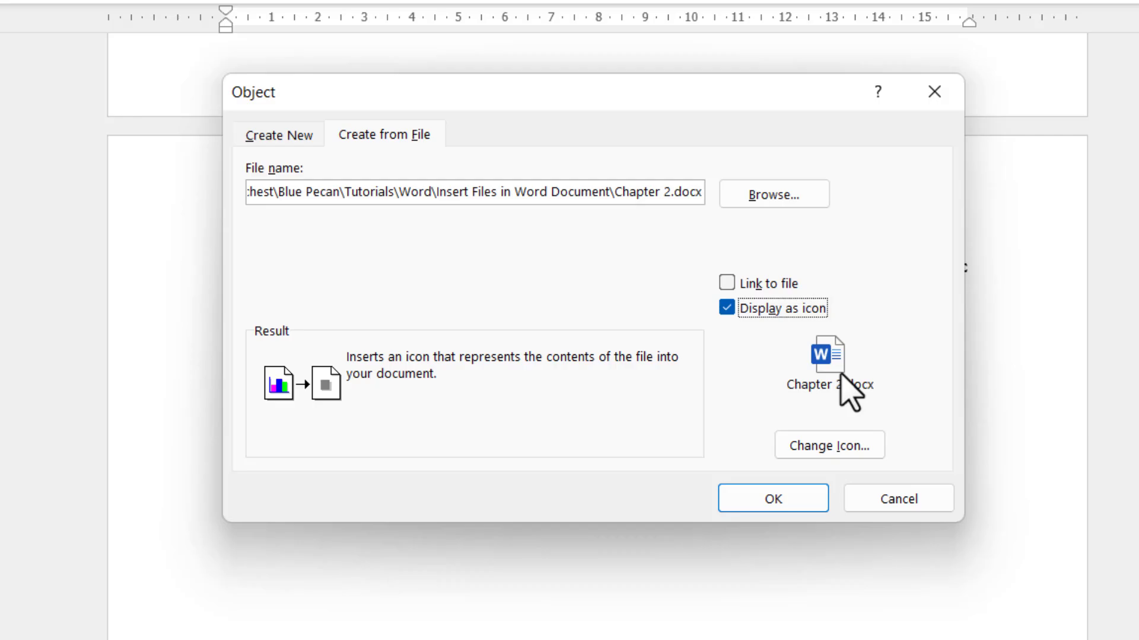
mouse_move(815, 404)
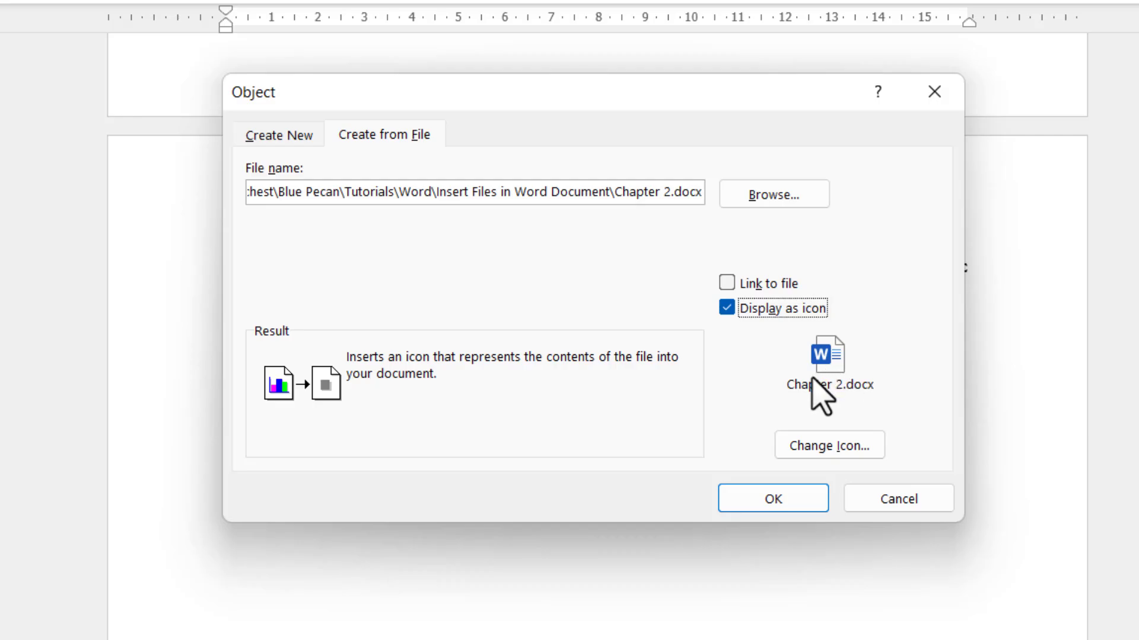
click(726, 282)
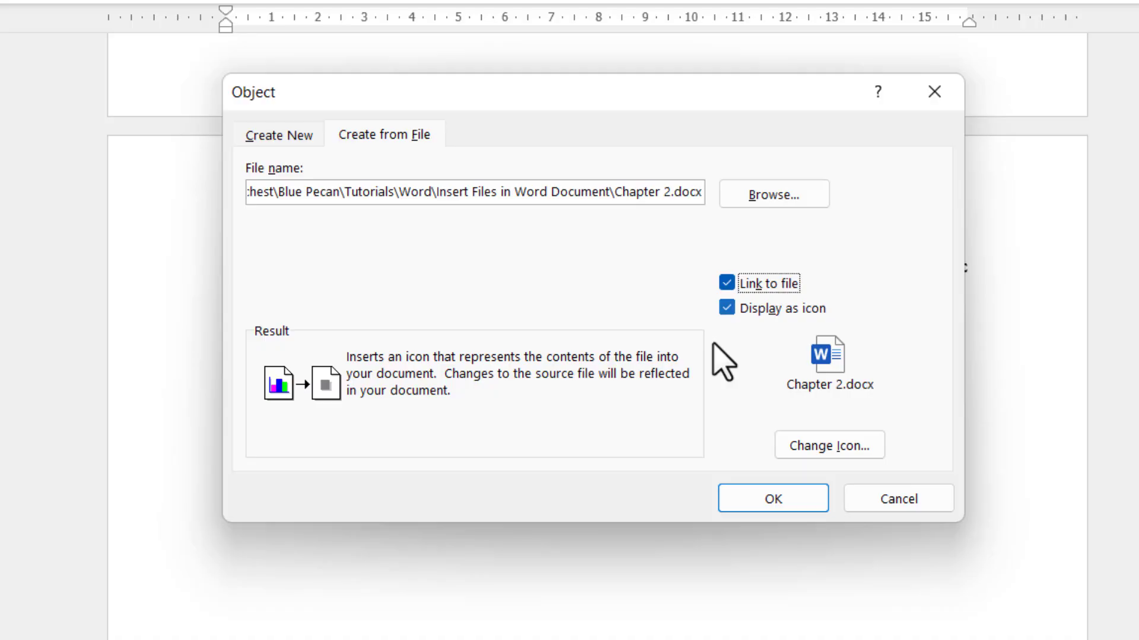
mouse_move(643, 433)
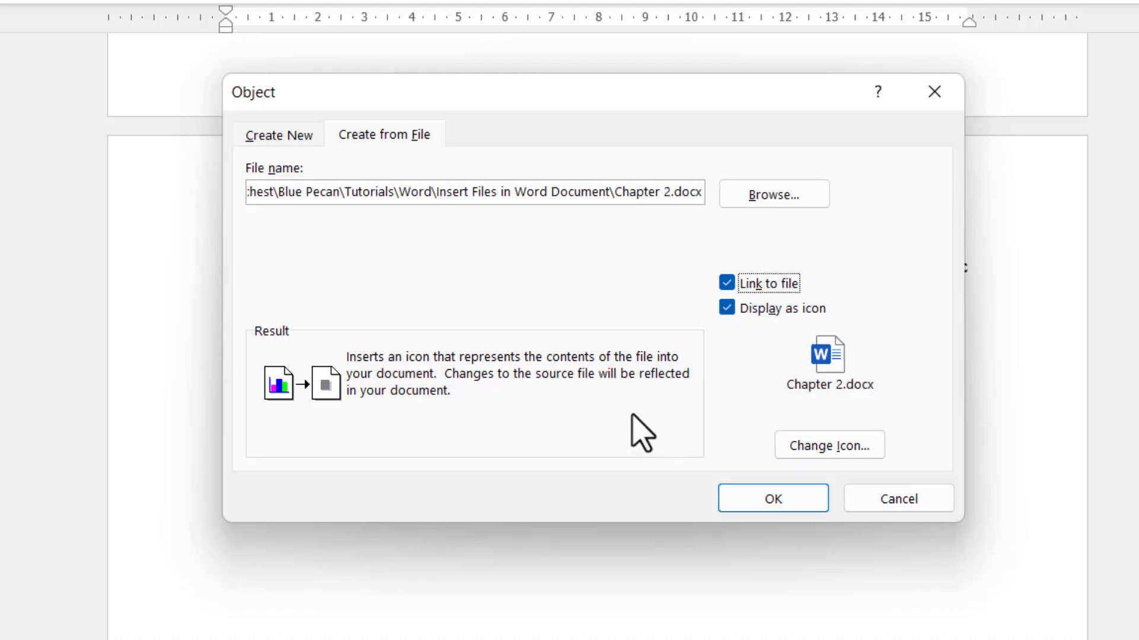
mouse_move(832, 378)
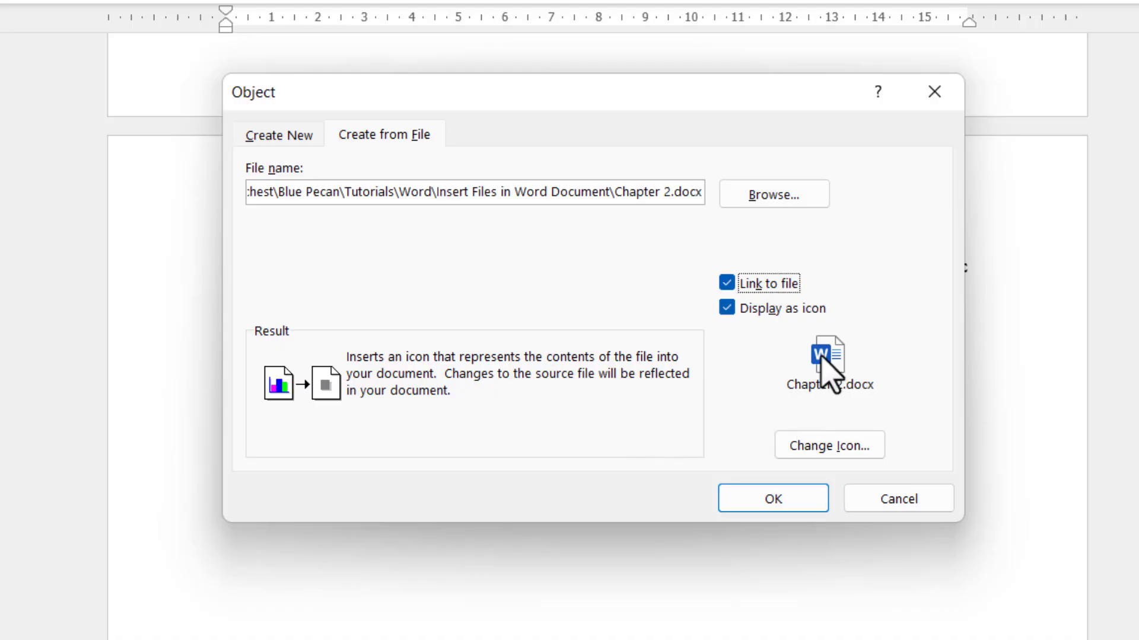
mouse_move(824, 403)
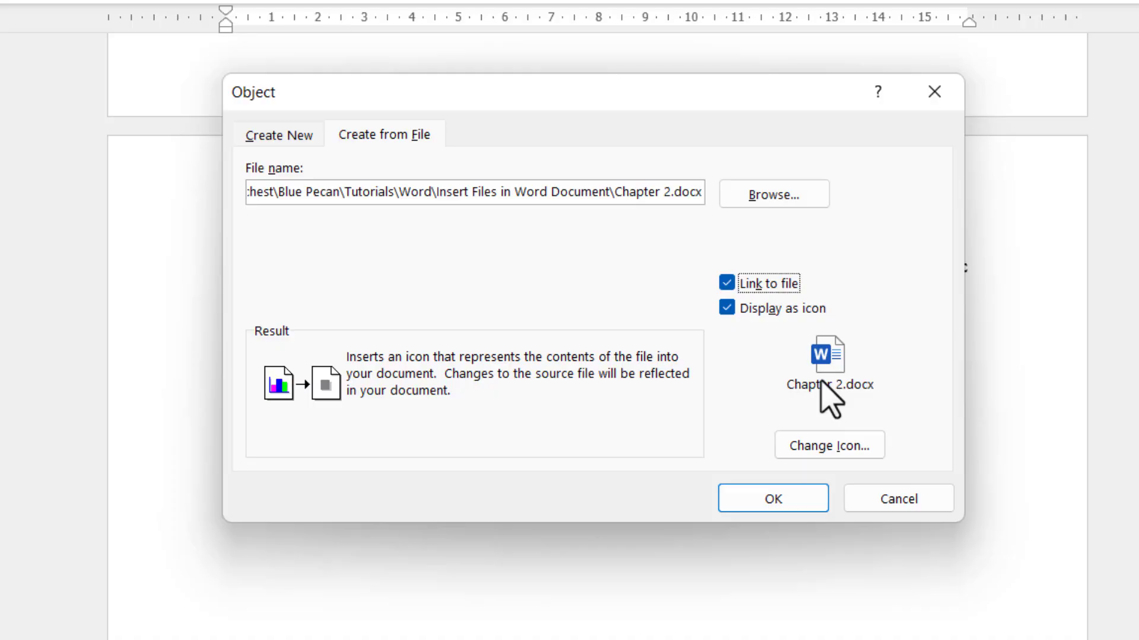
mouse_move(792, 428)
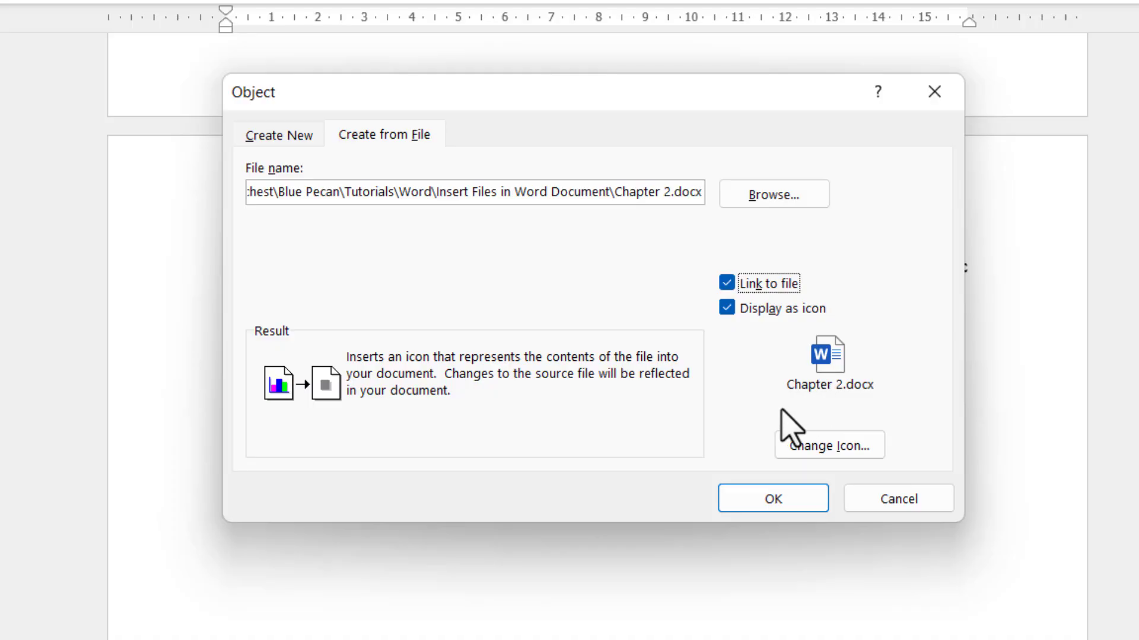
mouse_move(773, 498)
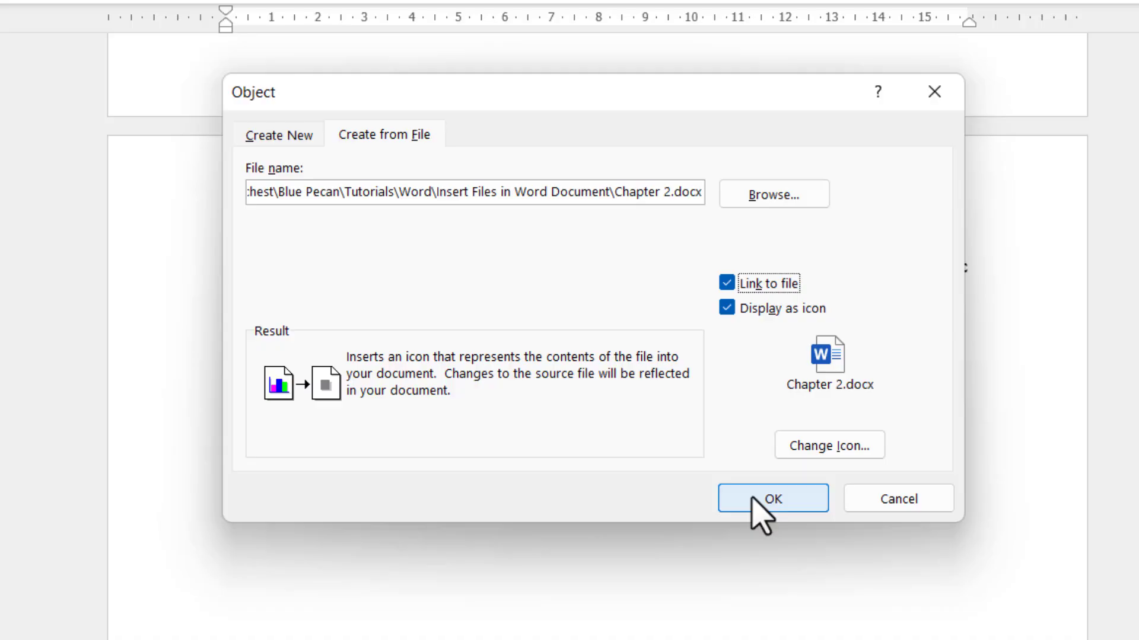
- Insert the linked Chapter 2.docx icon and double-click it to open Chapter 2
click(772, 498)
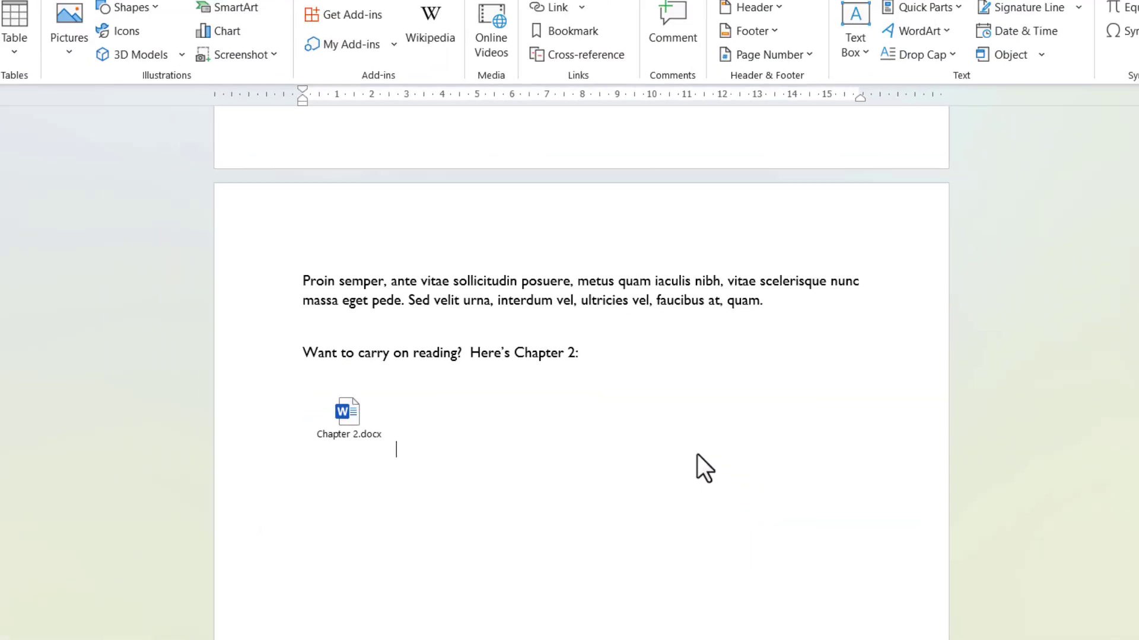
click(349, 419)
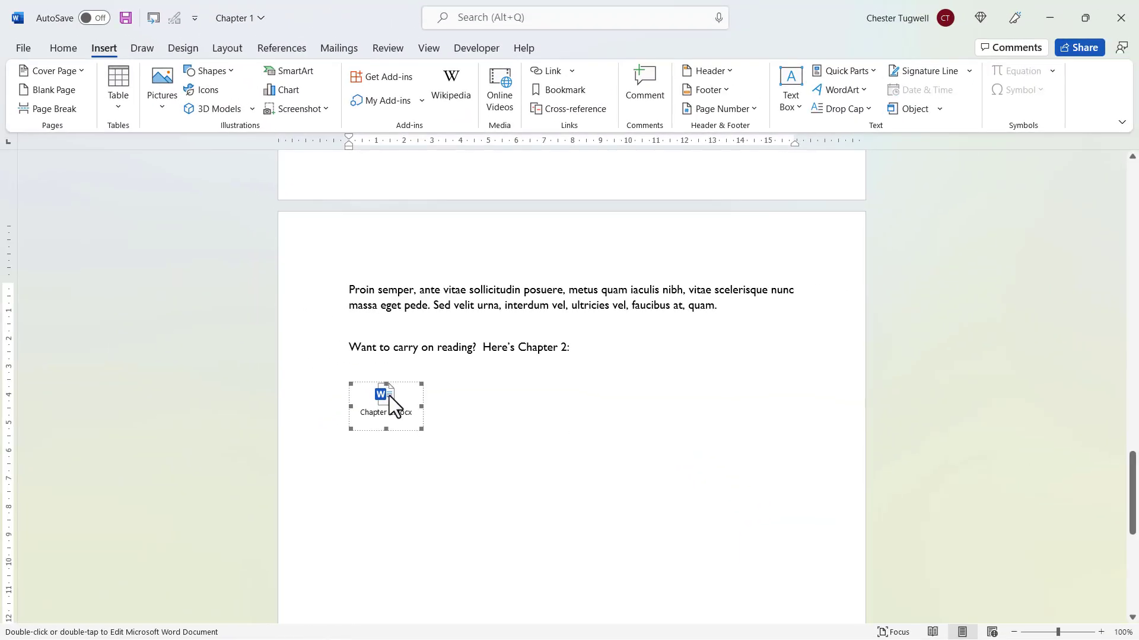
double_click(386, 406)
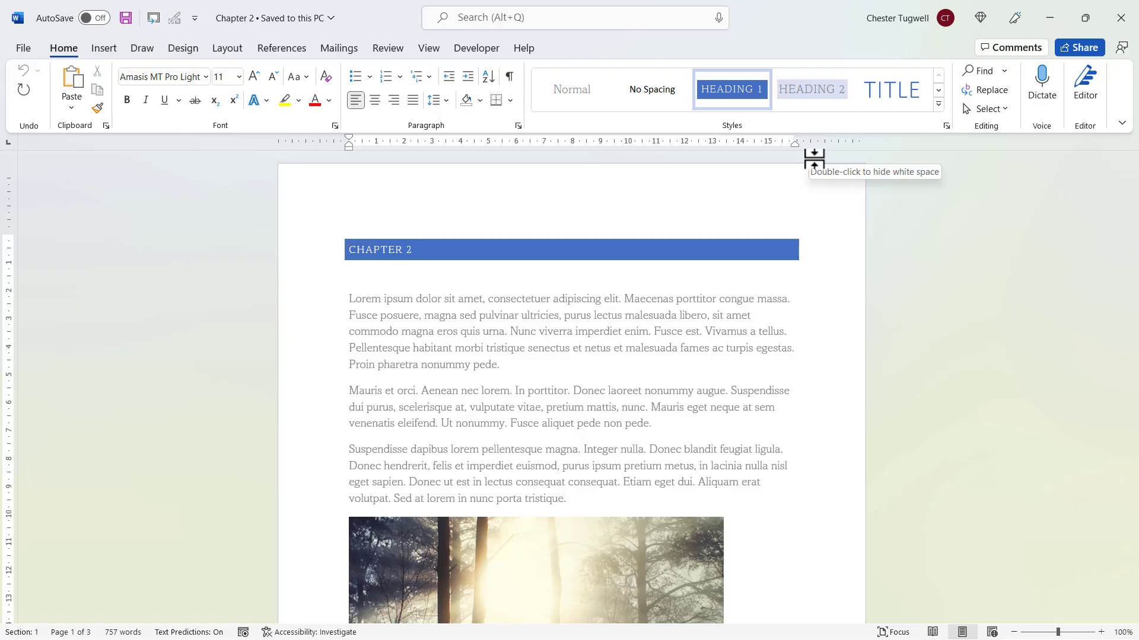